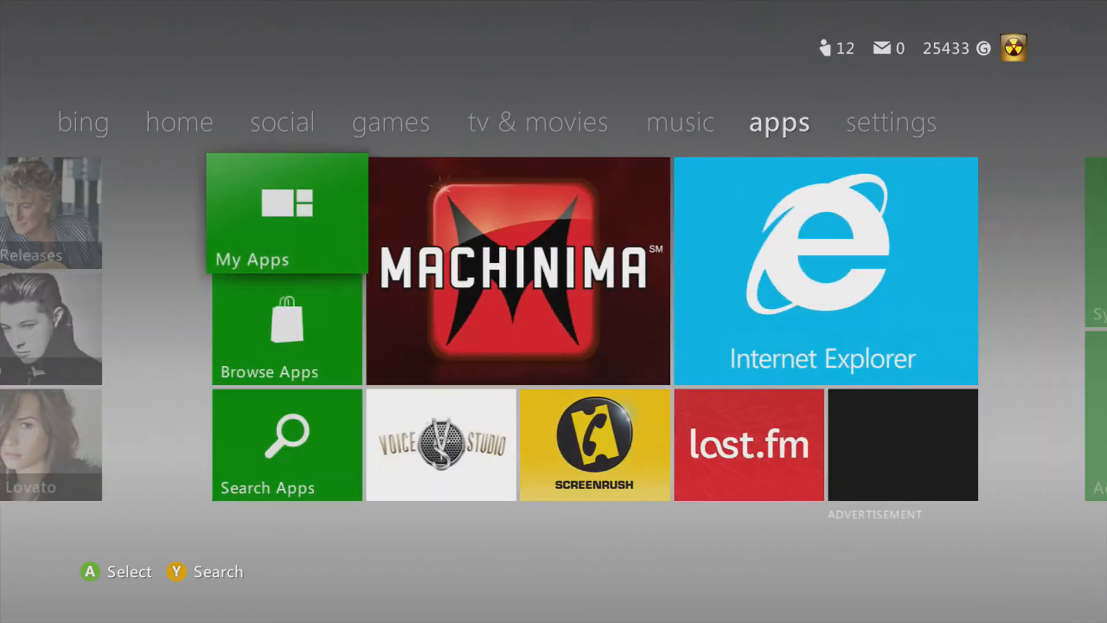
Switch the dashboard from the apps area to the settings page with System, Profile and Turn Off tiles.
{"action": "left_click", "coordinate": [891, 122]}
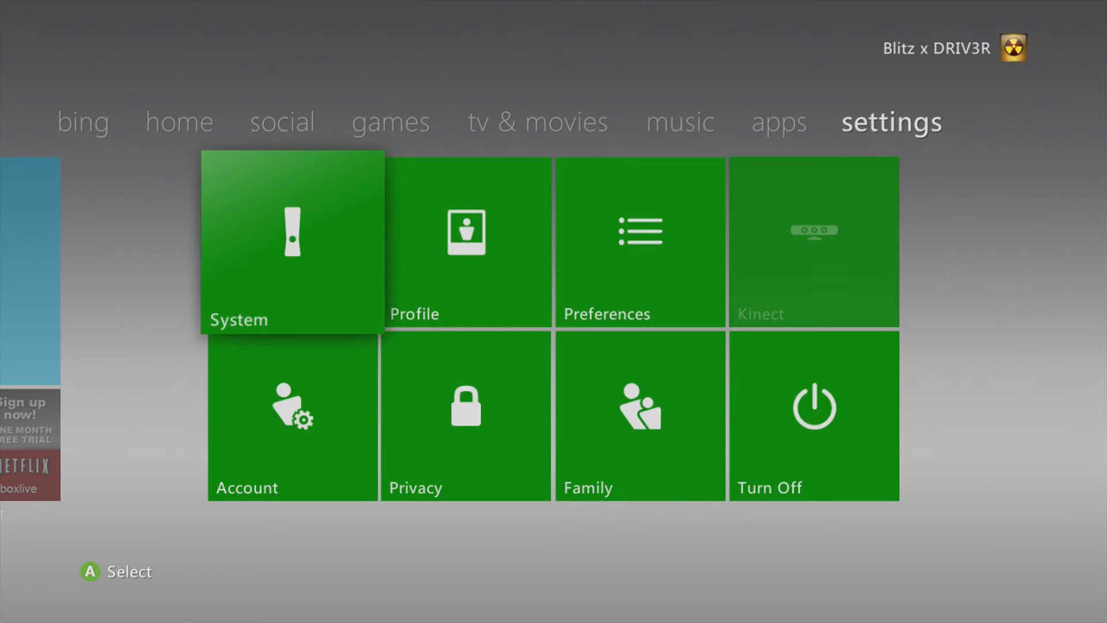
{"action": "left_click", "coordinate": [291, 242]}
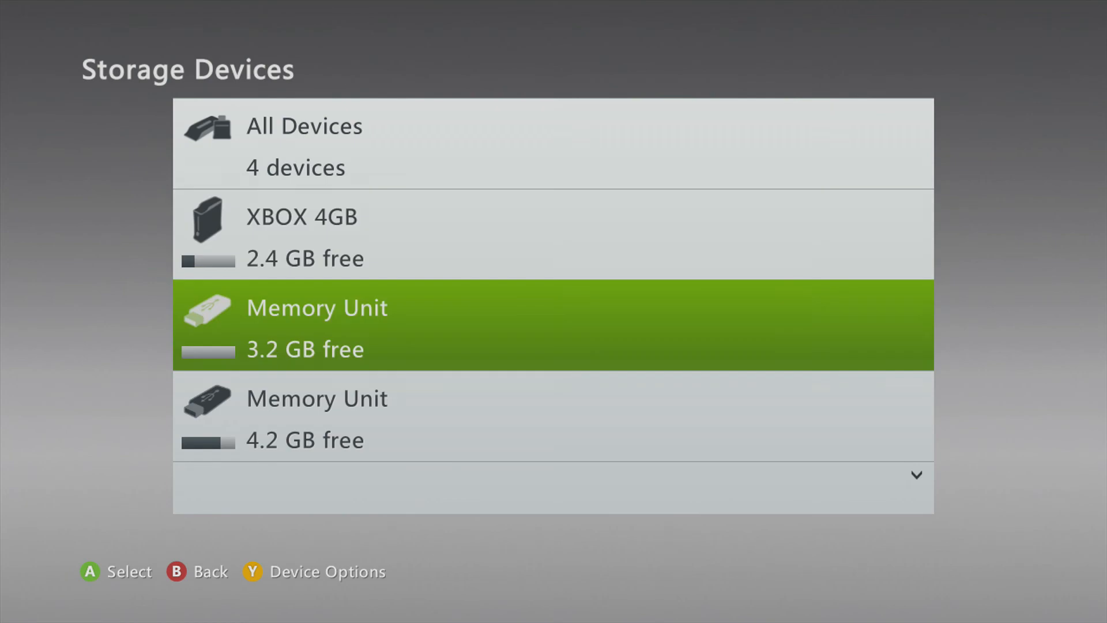
{"action": "left_click", "coordinate": [552, 324]}
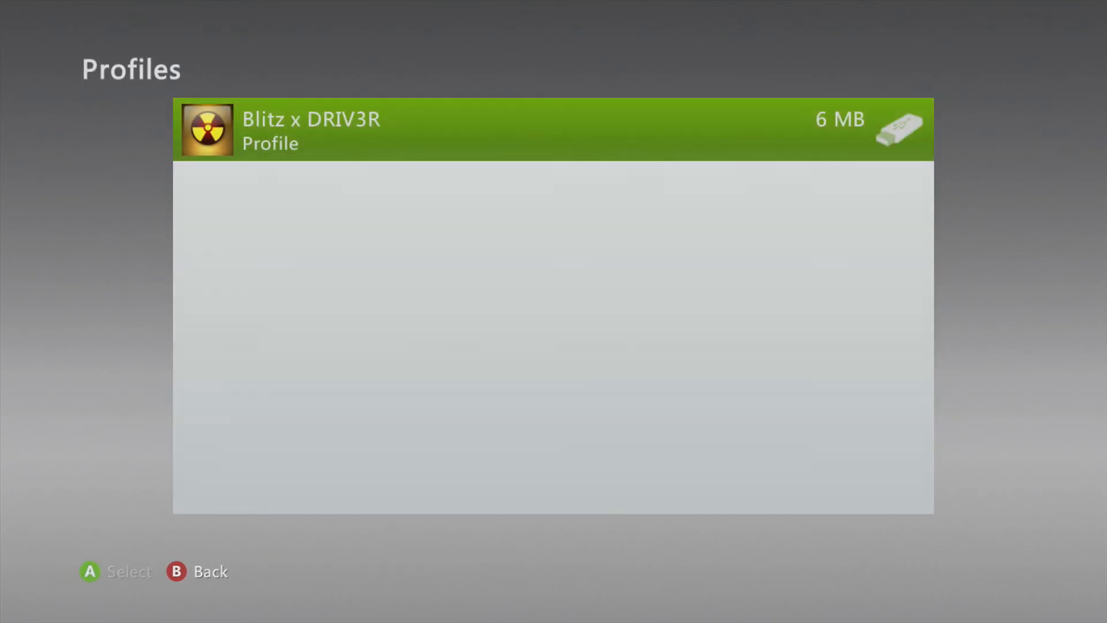
{"action": "left_click", "coordinate": [310, 129]}
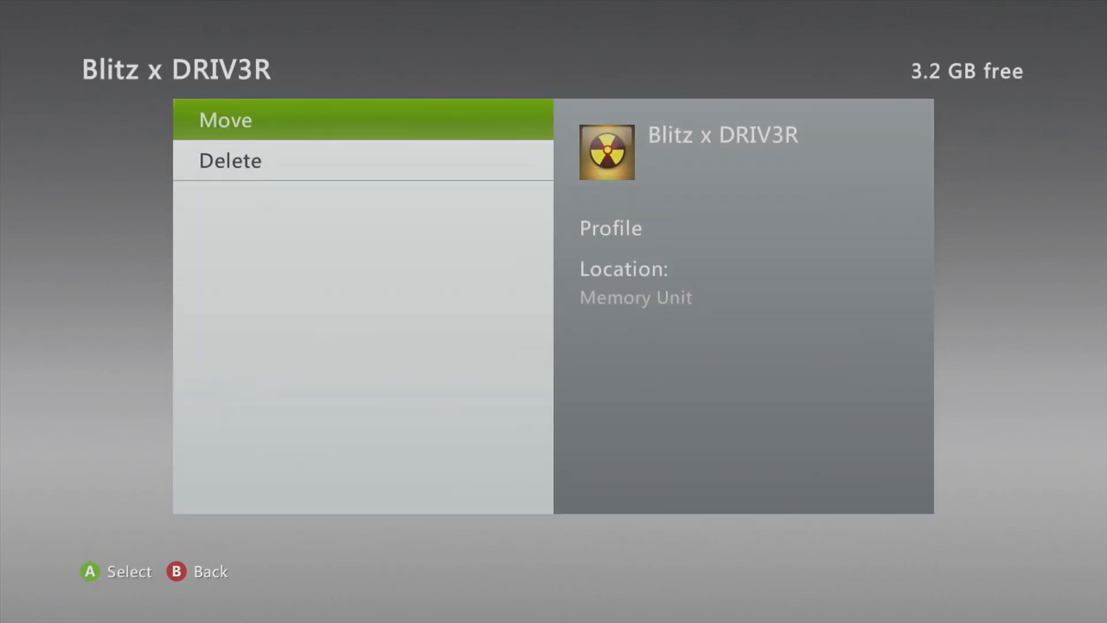